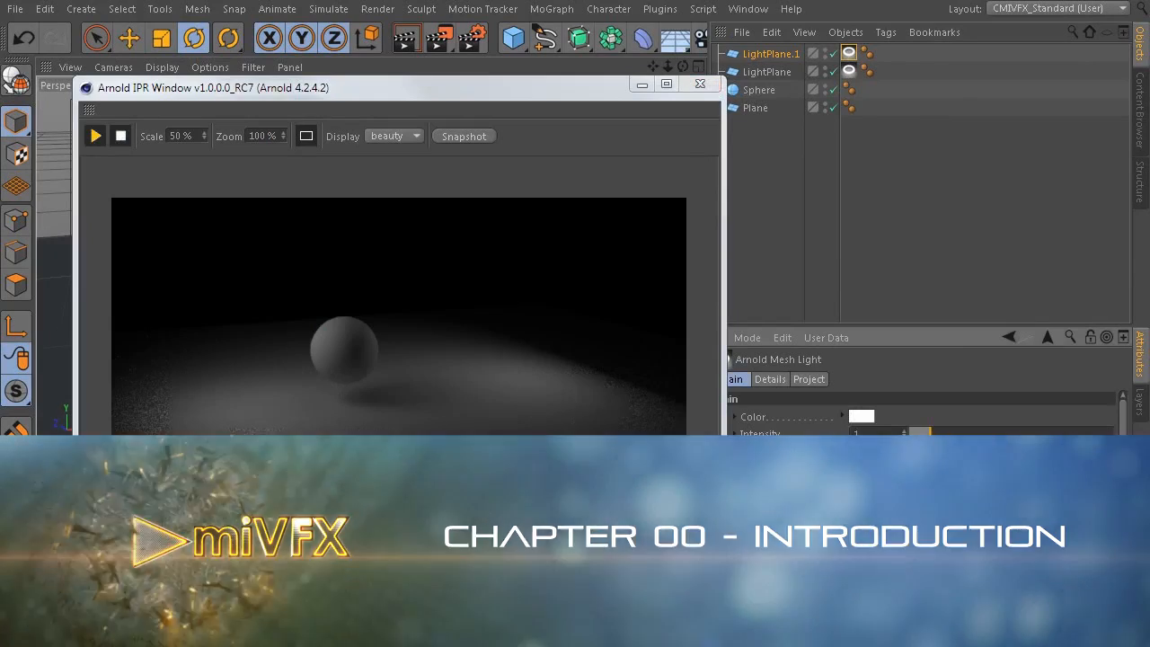
Step: Move the IPR preview aside, add a sphere, and lower ball_AM specular roughness
left_click_drag(211, 87, 566, 90)
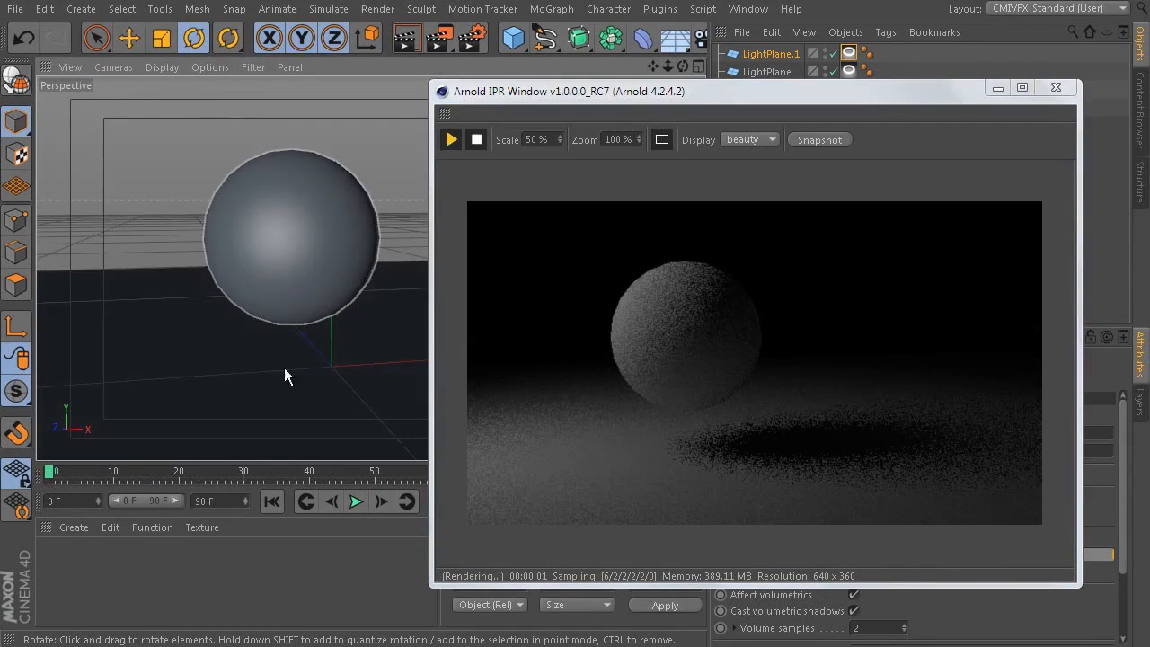
right_click(287, 375)
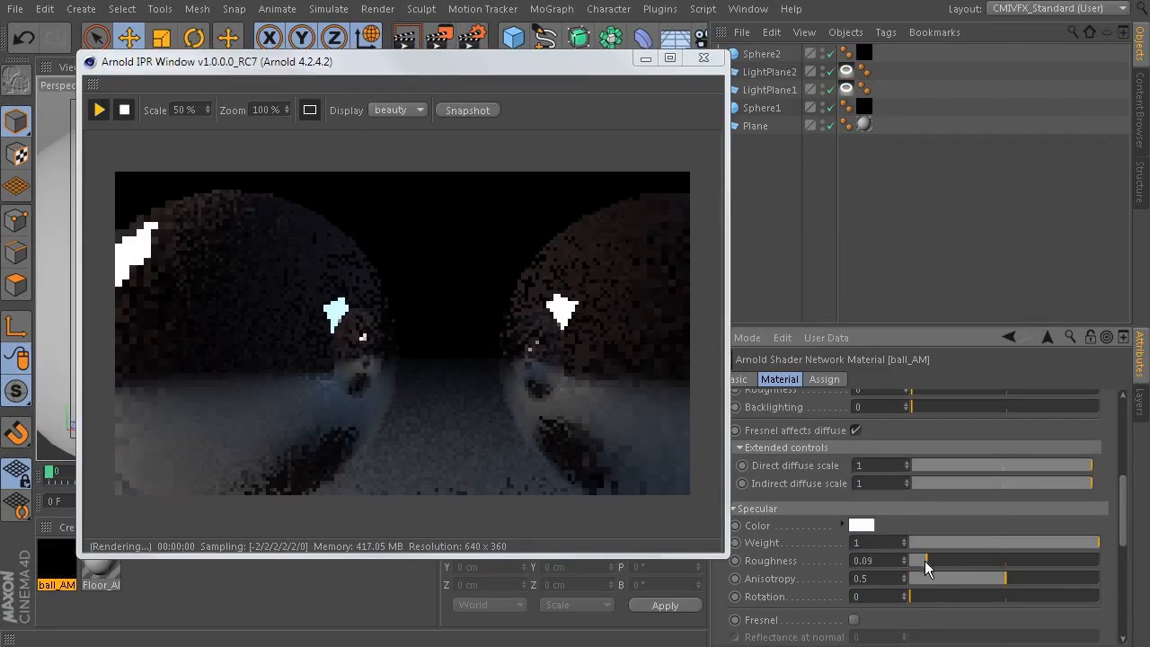
left_click_drag(928, 560, 953, 560)
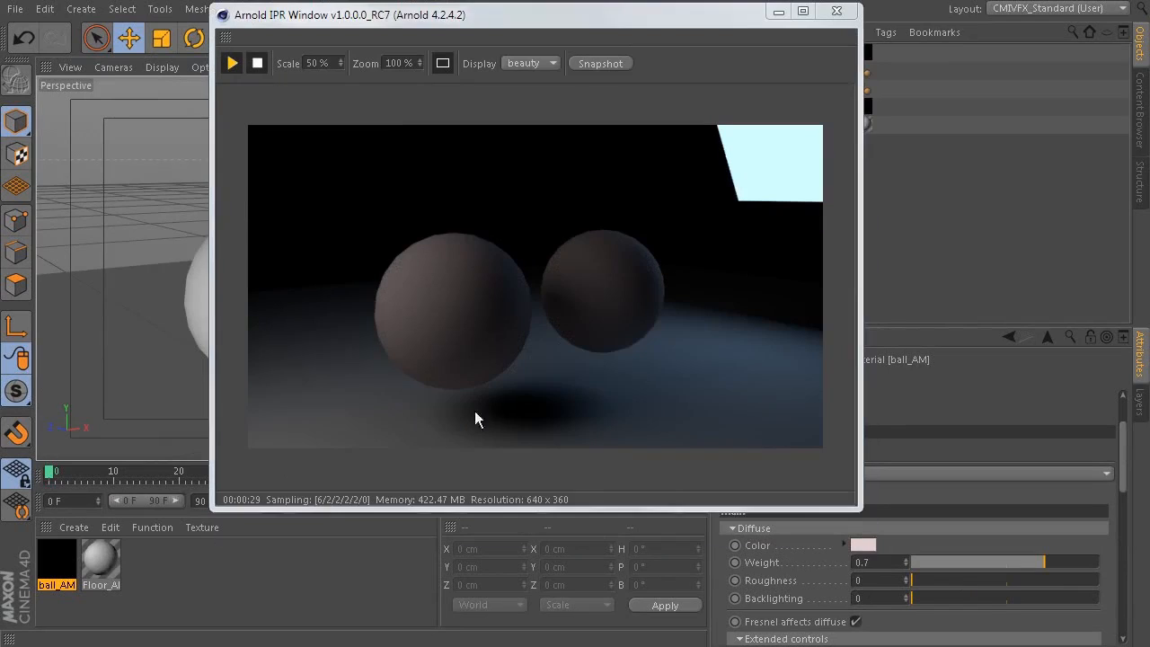
mouse_move(534, 344)
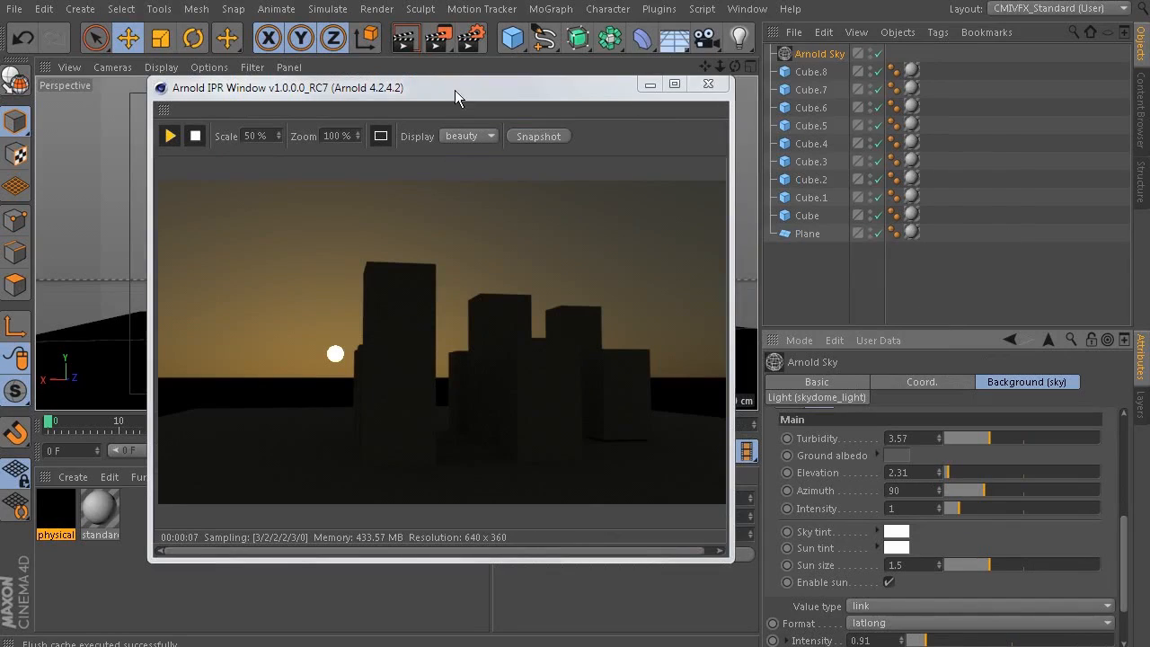
Step: Reposition the Arnold IPR preview over the sunset-lit cube city
left_click_drag(458, 88, 422, 82)
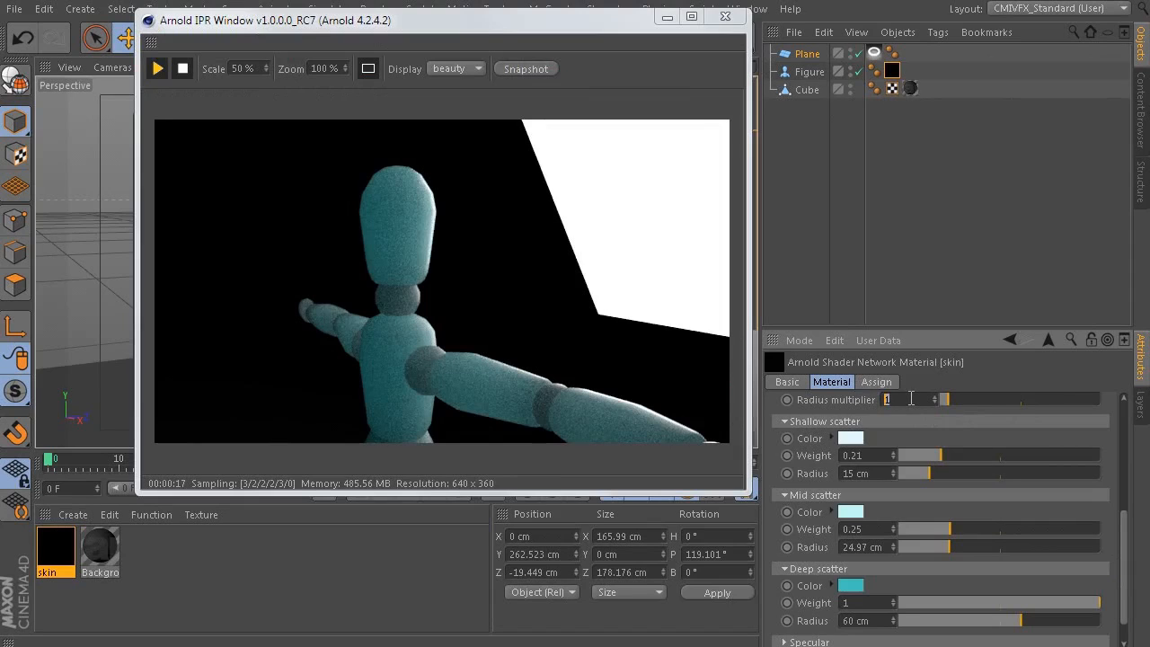
Step: Enter 0.5 for a setting, then open the ogre skin material's node network
type("0.5")
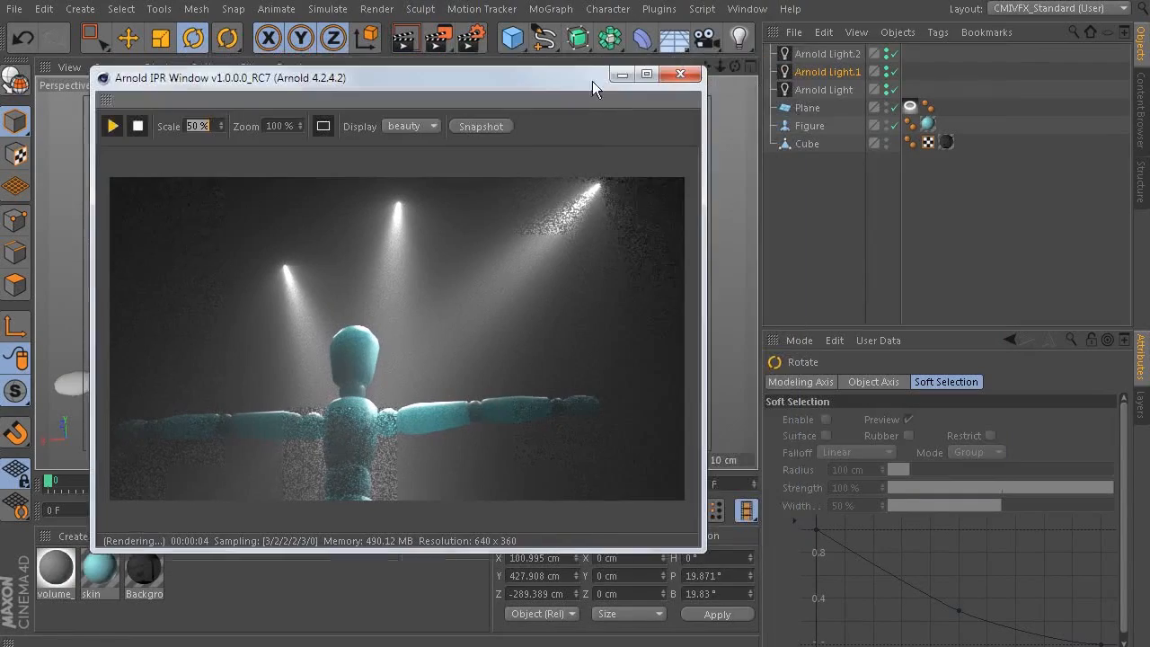
left_click(826, 71)
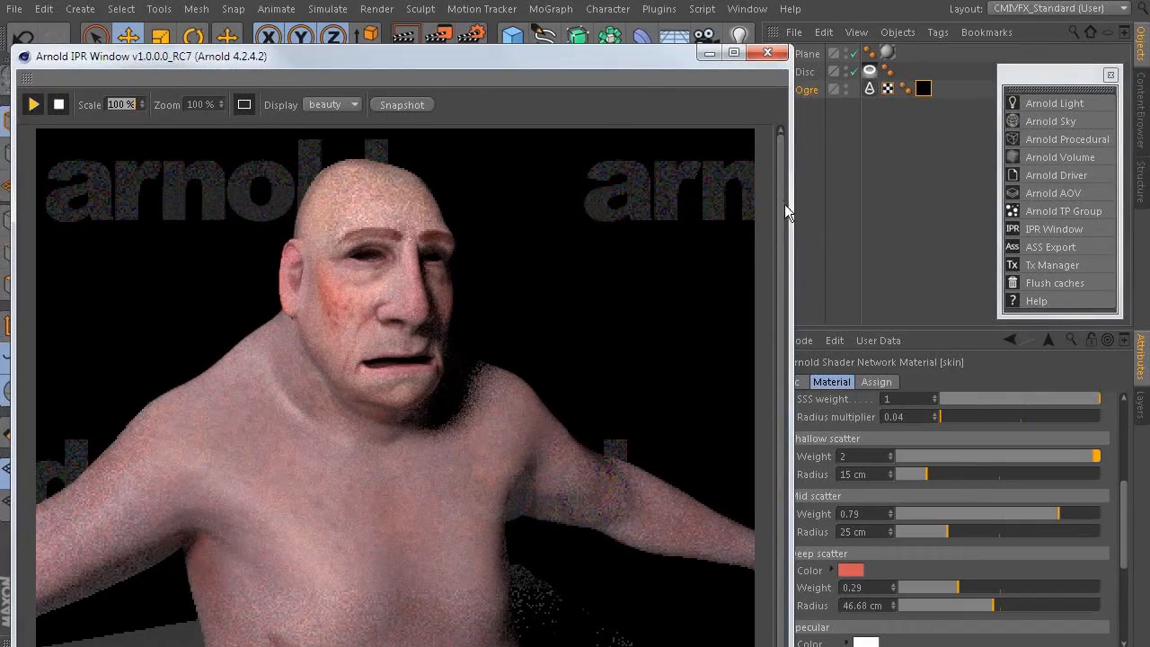
left_click(767, 52)
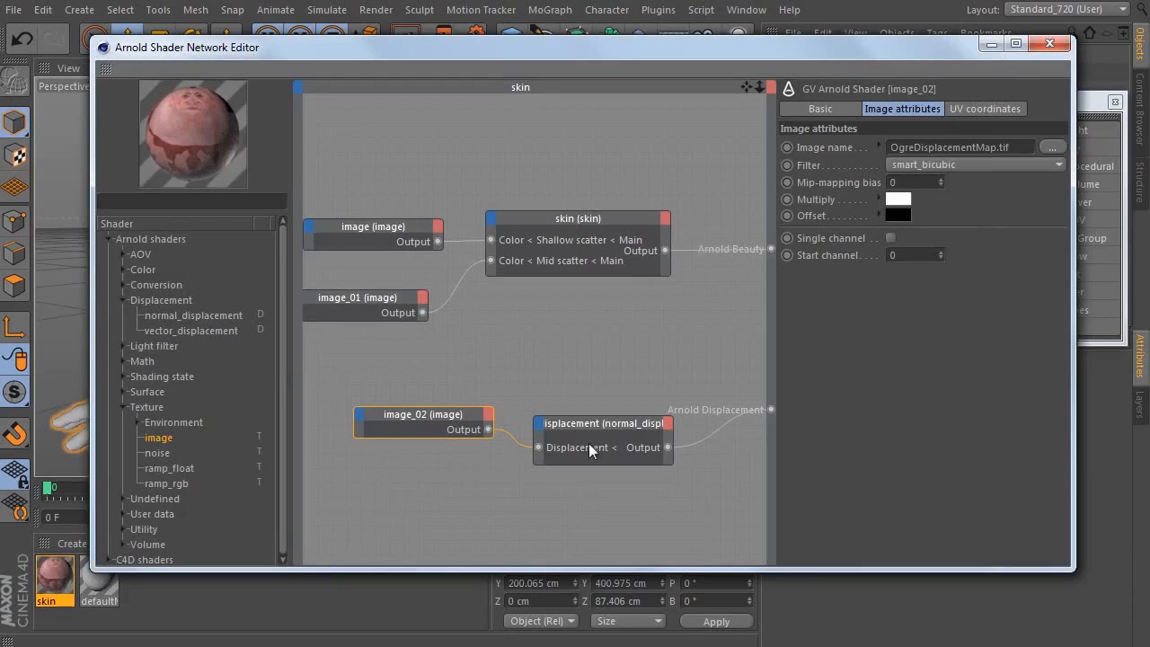
Step: Select the normal_displacement node to show its Scale of 1
left_click(602, 424)
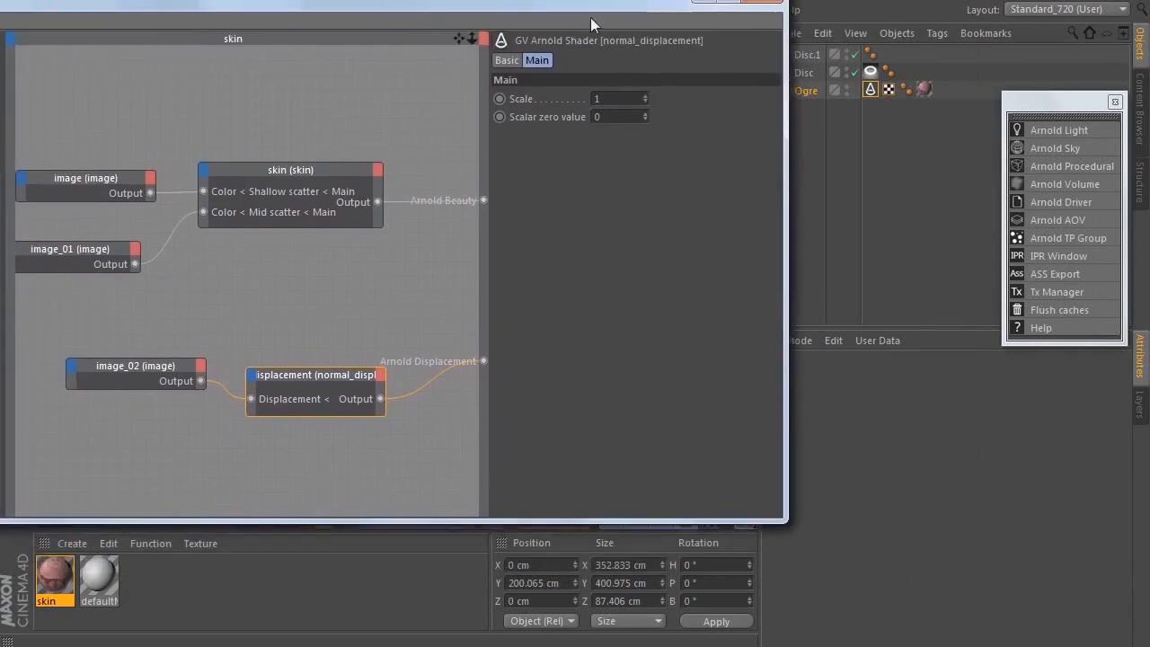
left_click(1058, 255)
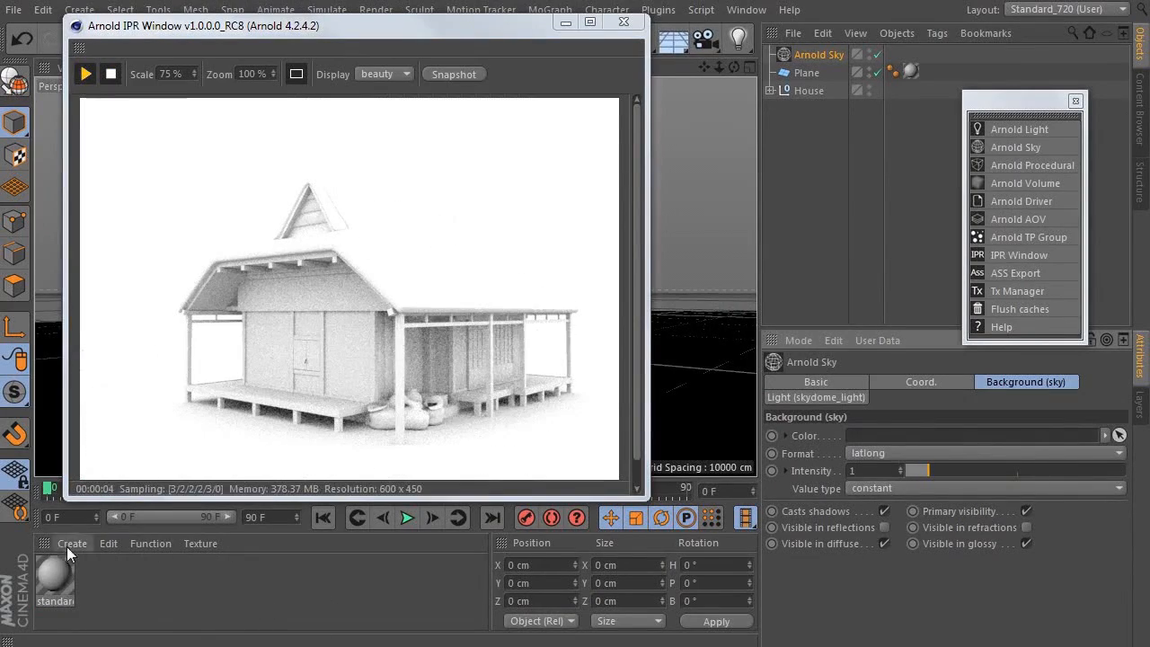
Step: Create a physical sky with a light-blue sun tint and adjust volume_scattering fog
left_click(72, 543)
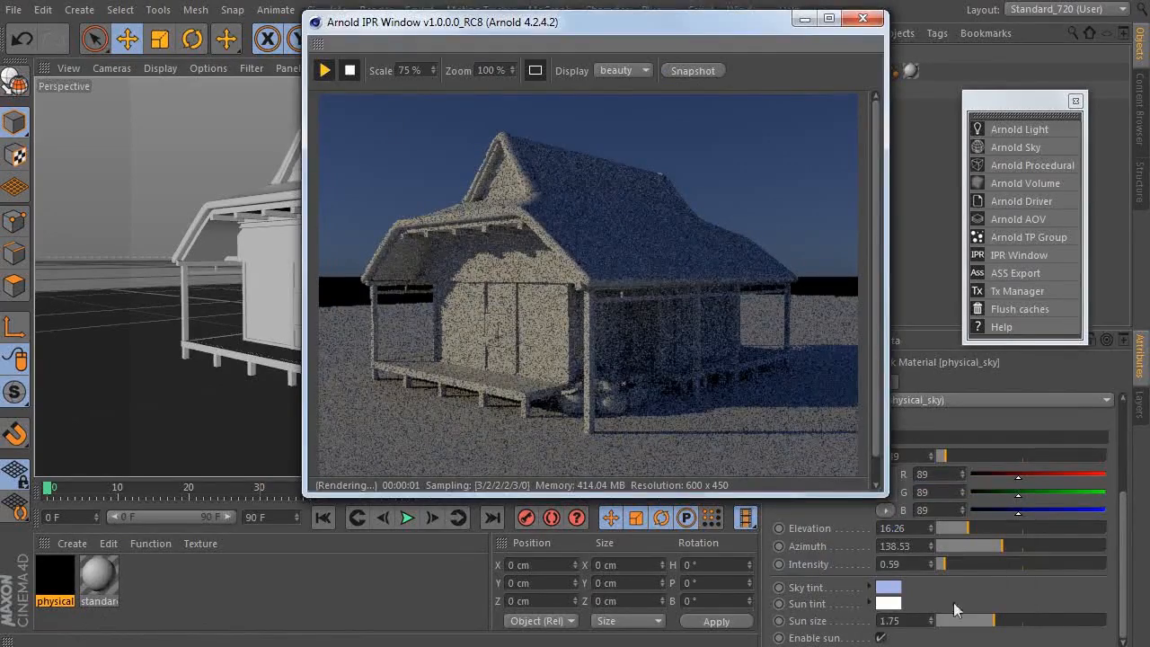
left_click(888, 587)
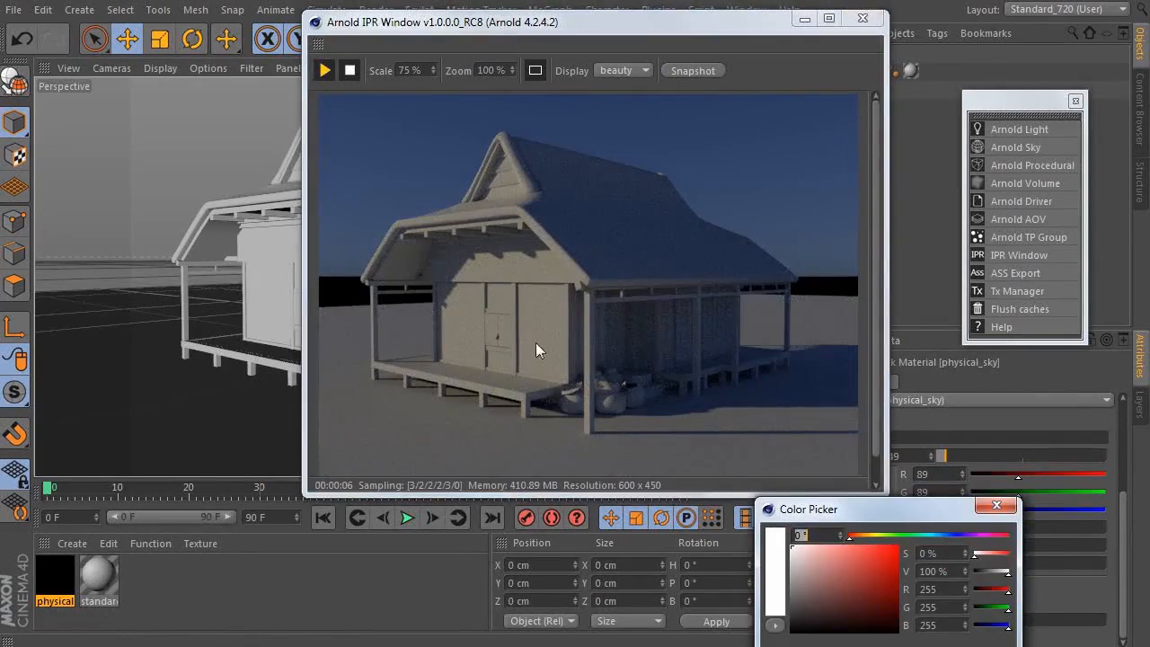
left_click(843, 557)
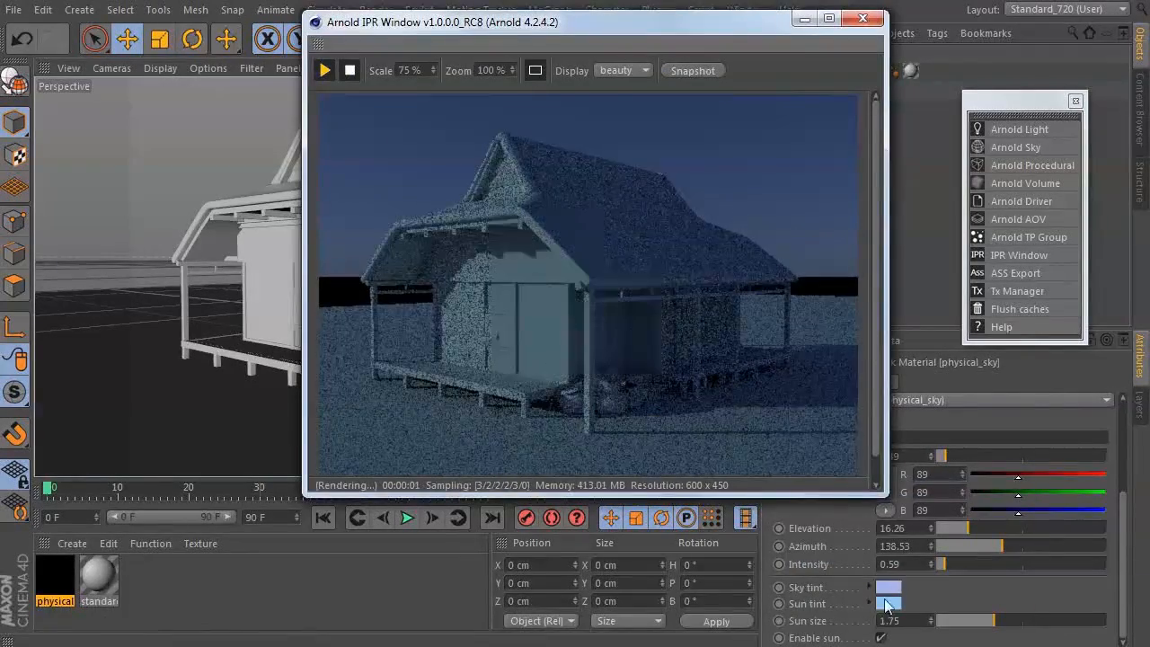
left_click(889, 604)
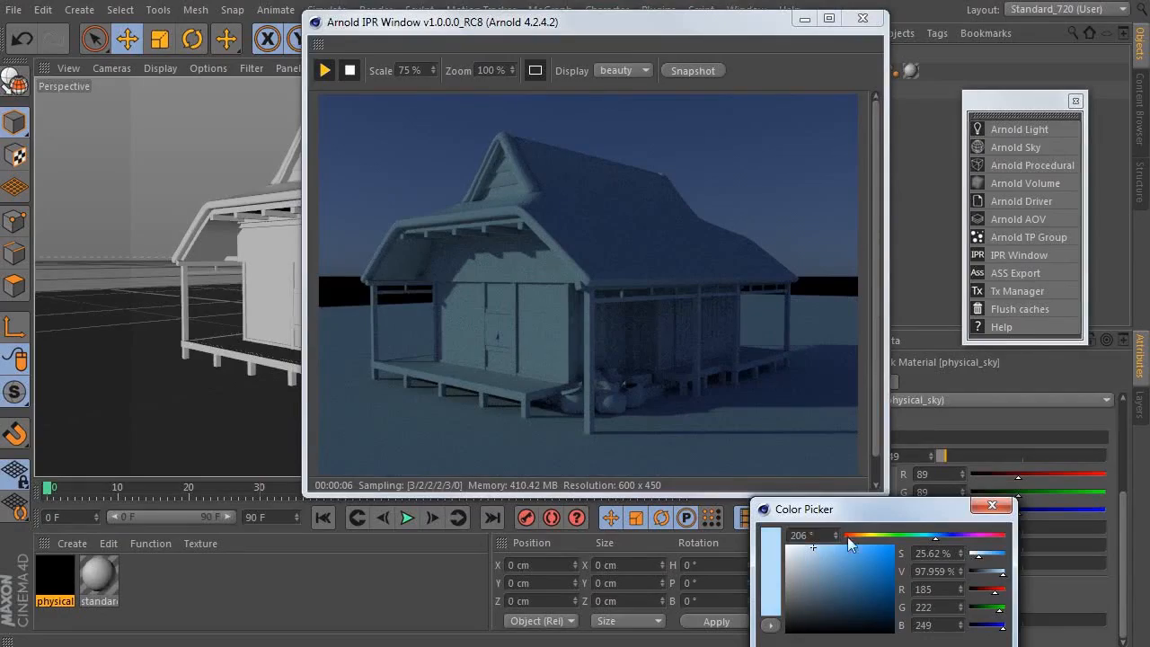
left_click_drag(849, 534, 939, 535)
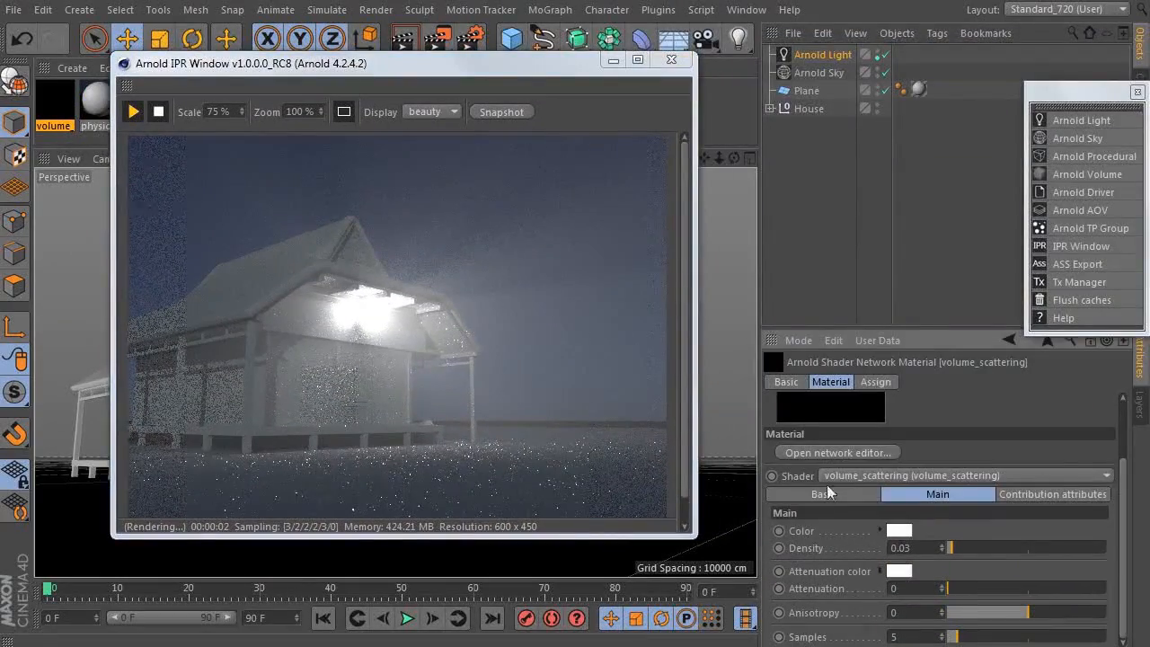
left_click(823, 53)
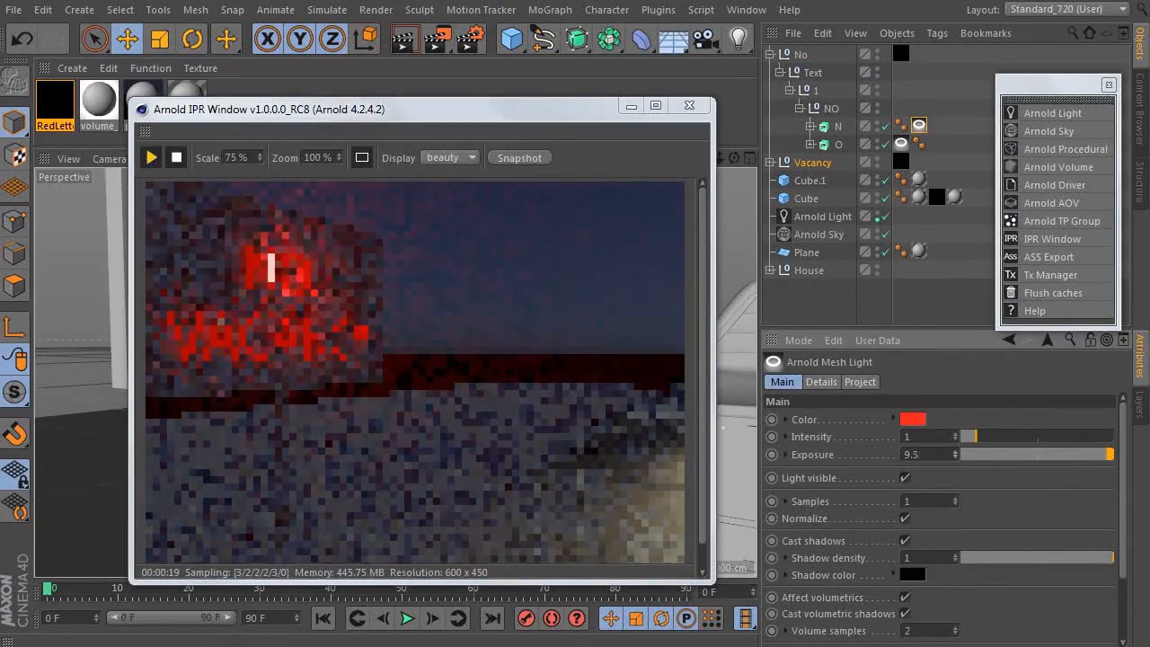
left_click_drag(989, 453, 957, 454)
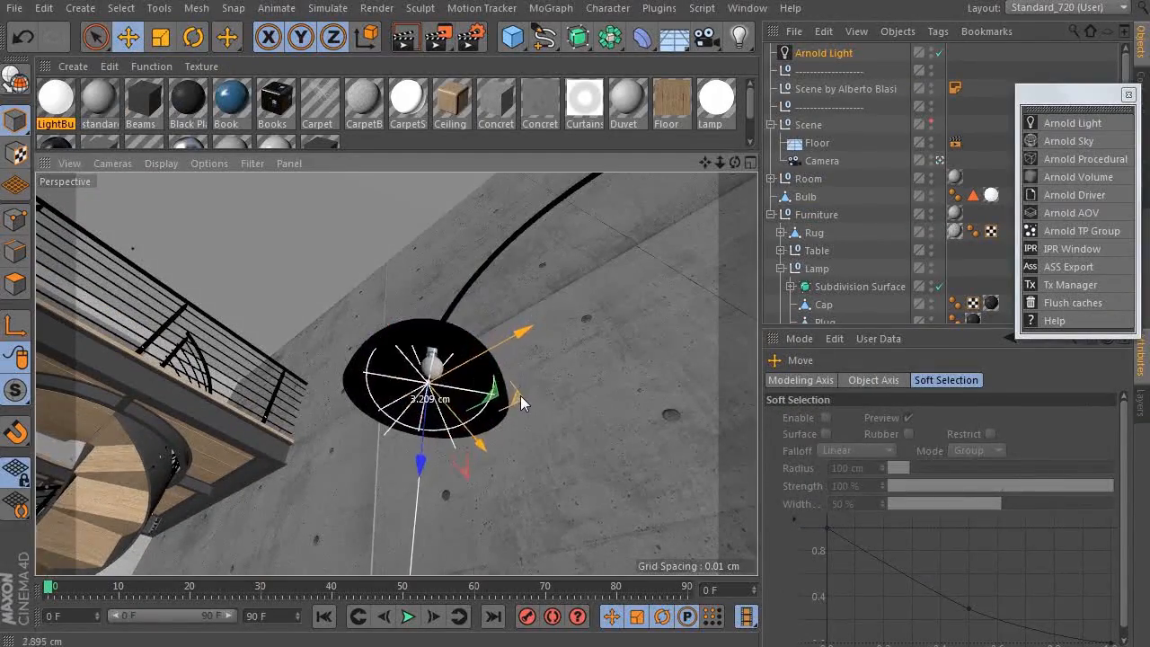
Step: Rotate the projected gobo pattern to about 75 degrees with the Placement Rotate slider
left_click(1072, 249)
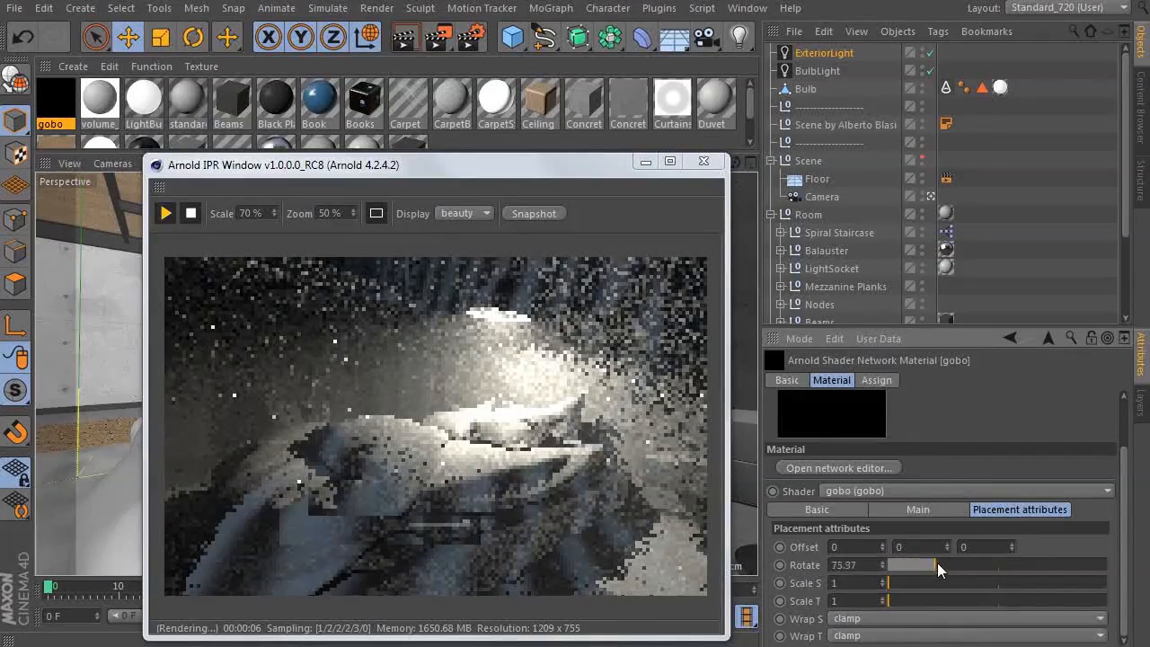
left_click_drag(912, 564, 942, 565)
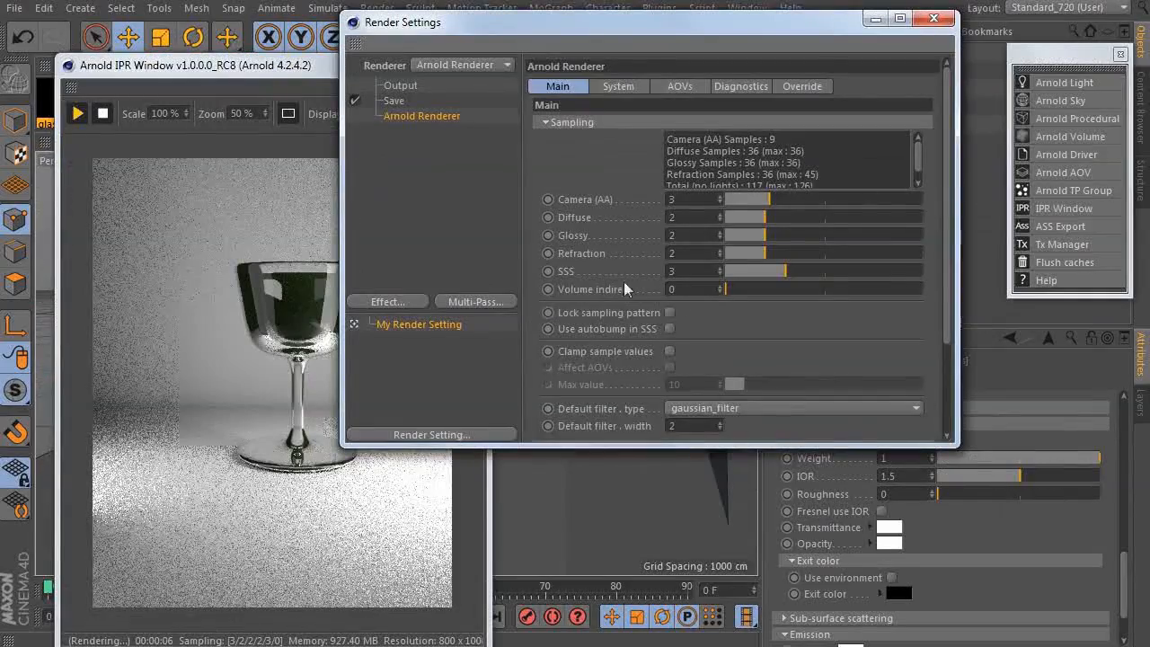
Step: Add an Arnold parameters tag to the wine glass Lathe object
scroll("down", 3)
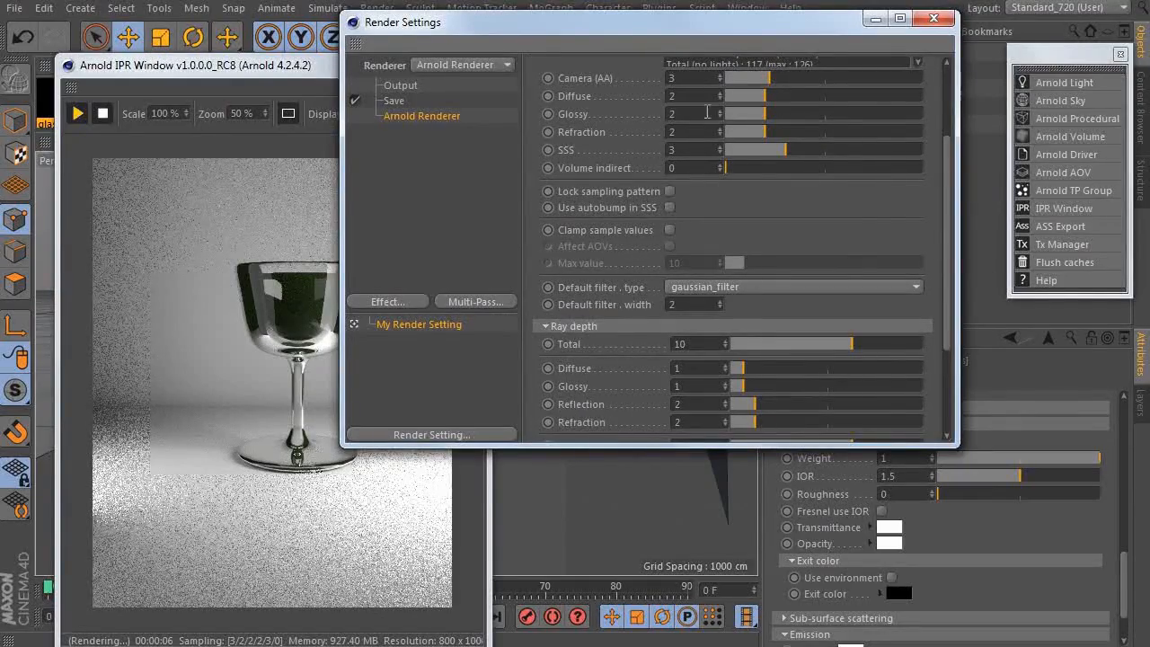
left_click(934, 19)
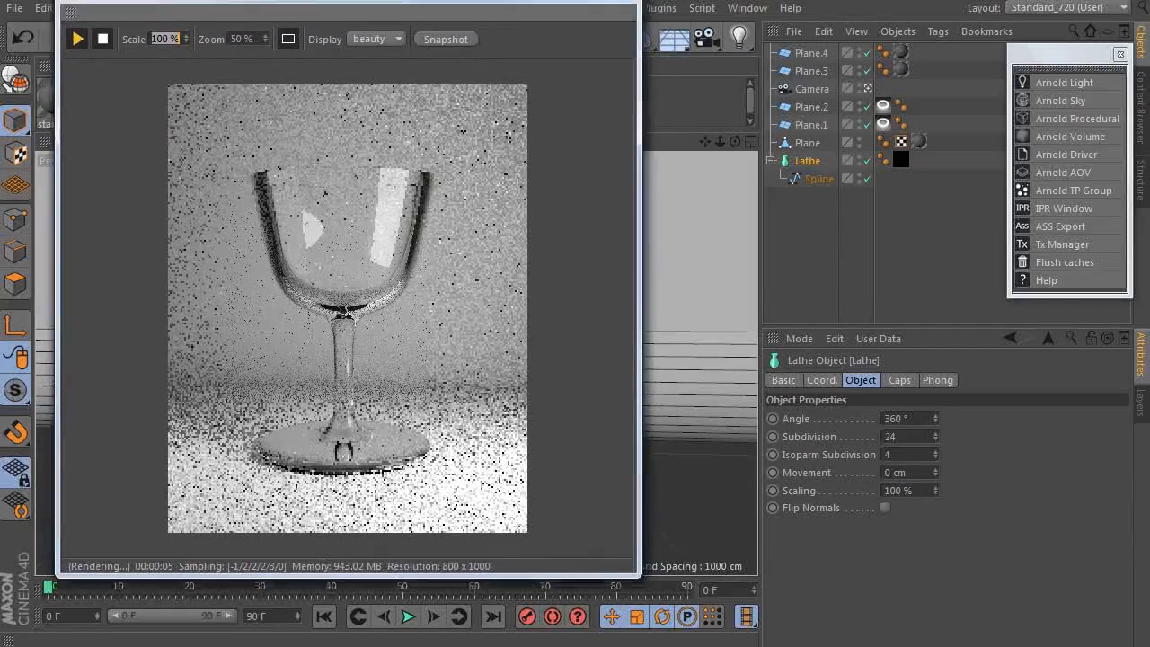
left_click(939, 31)
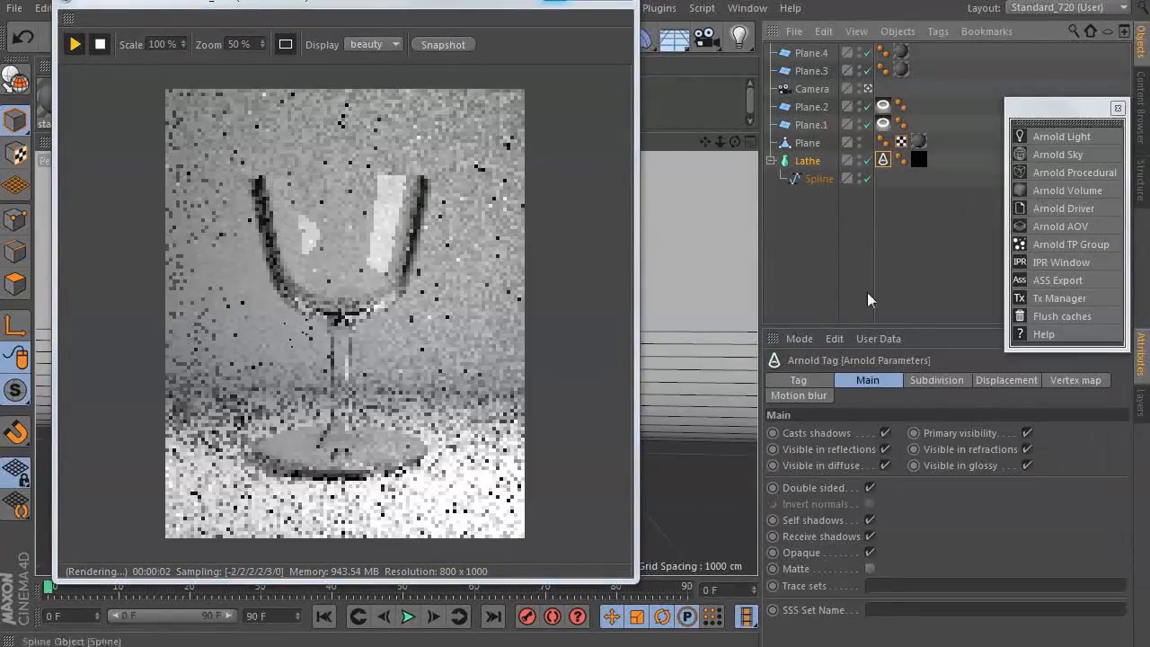
left_click(936, 380)
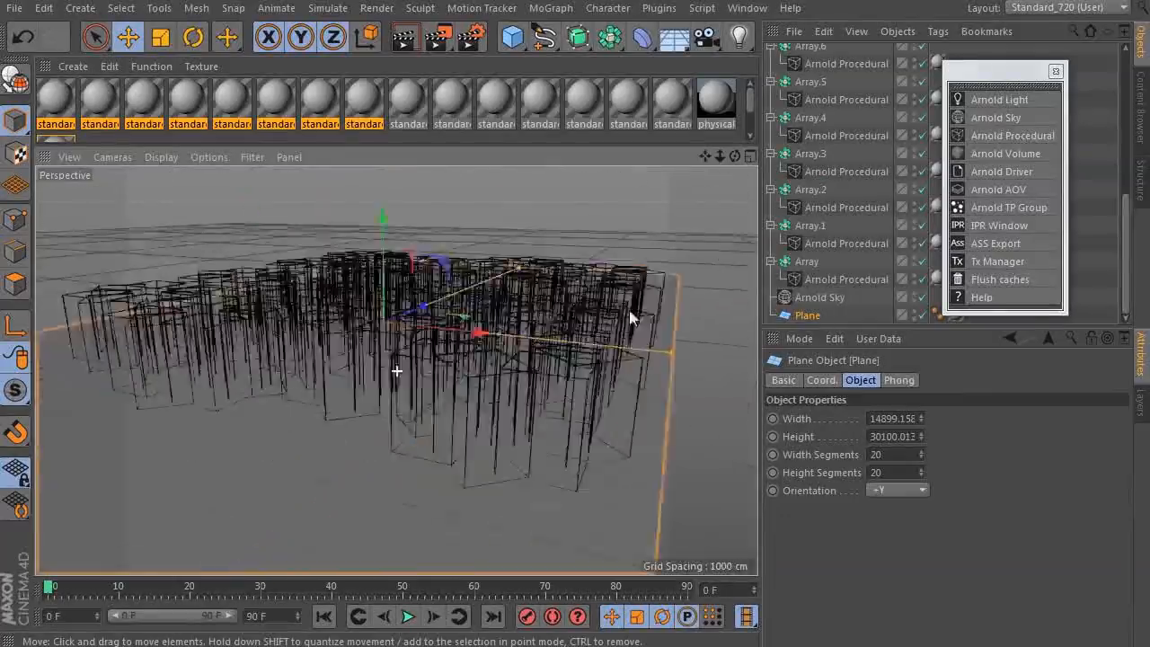
Step: Inspect the plane of Arnold Procedural array proxies in the perspective viewport
left_click(999, 224)
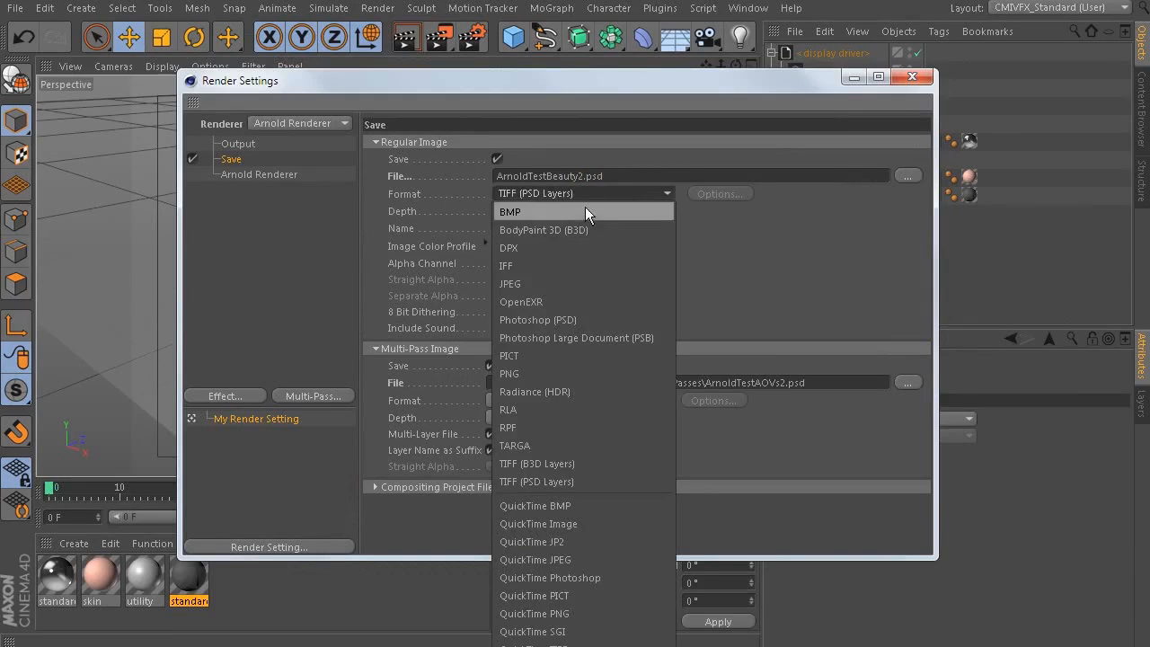
Step: Choose the PSD save format and add the indirect_diffuse pass to AOV output
left_click(537, 320)
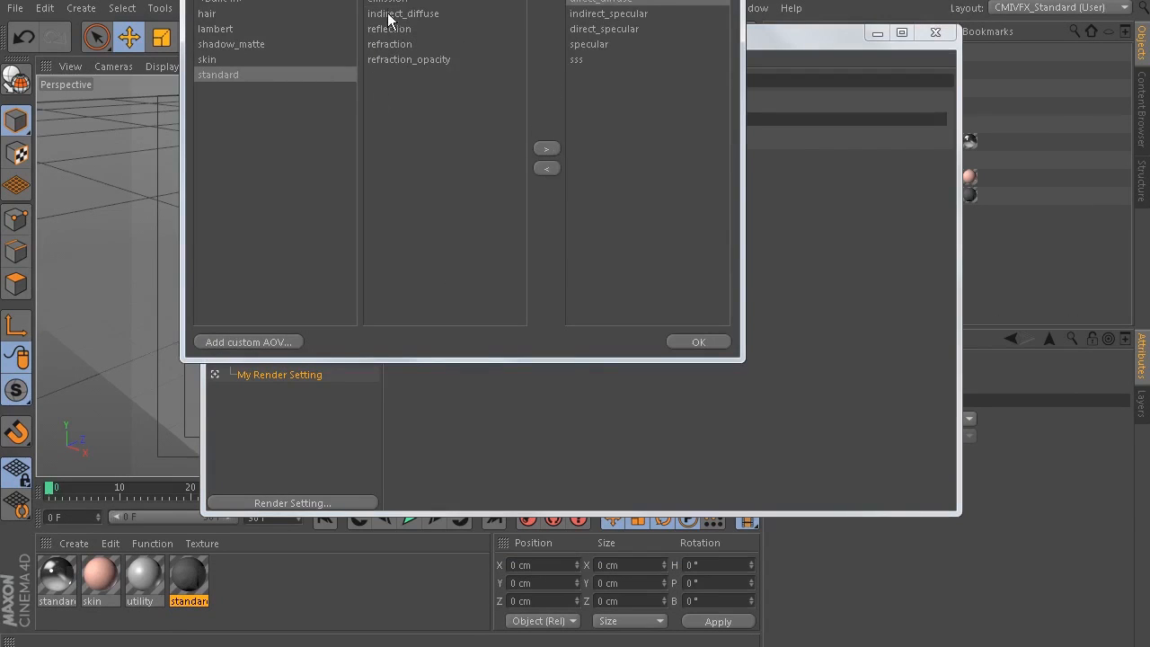
left_click(699, 342)
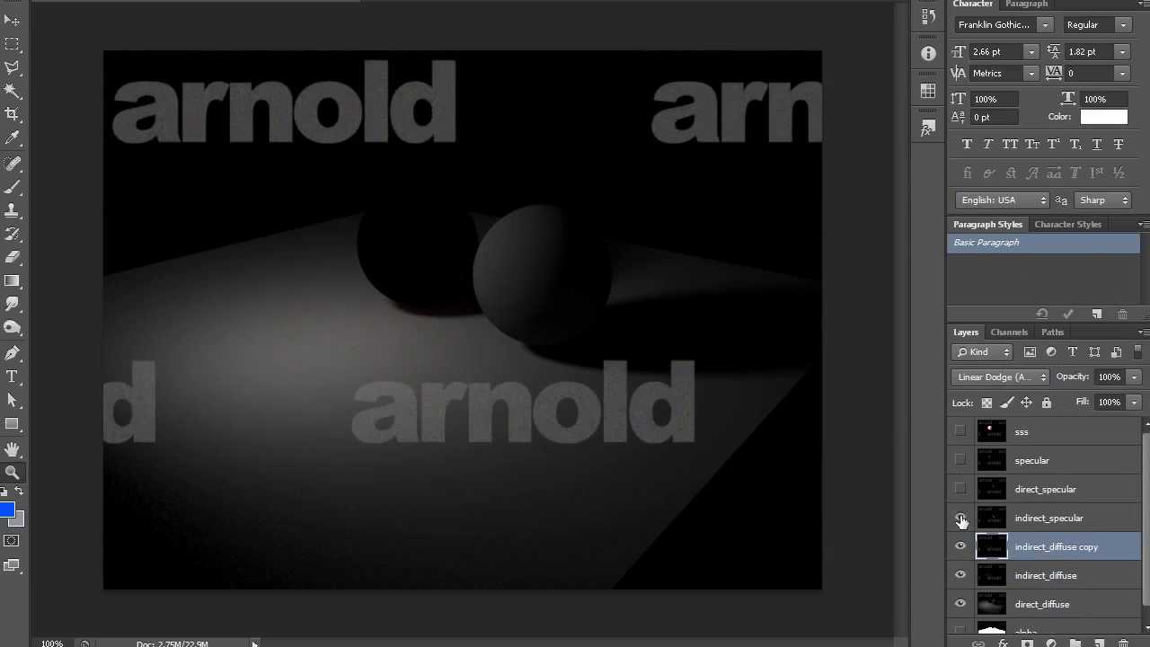
Step: Make the indirect_specular pass layer visible in Photoshop's Layers panel
left_click(961, 518)
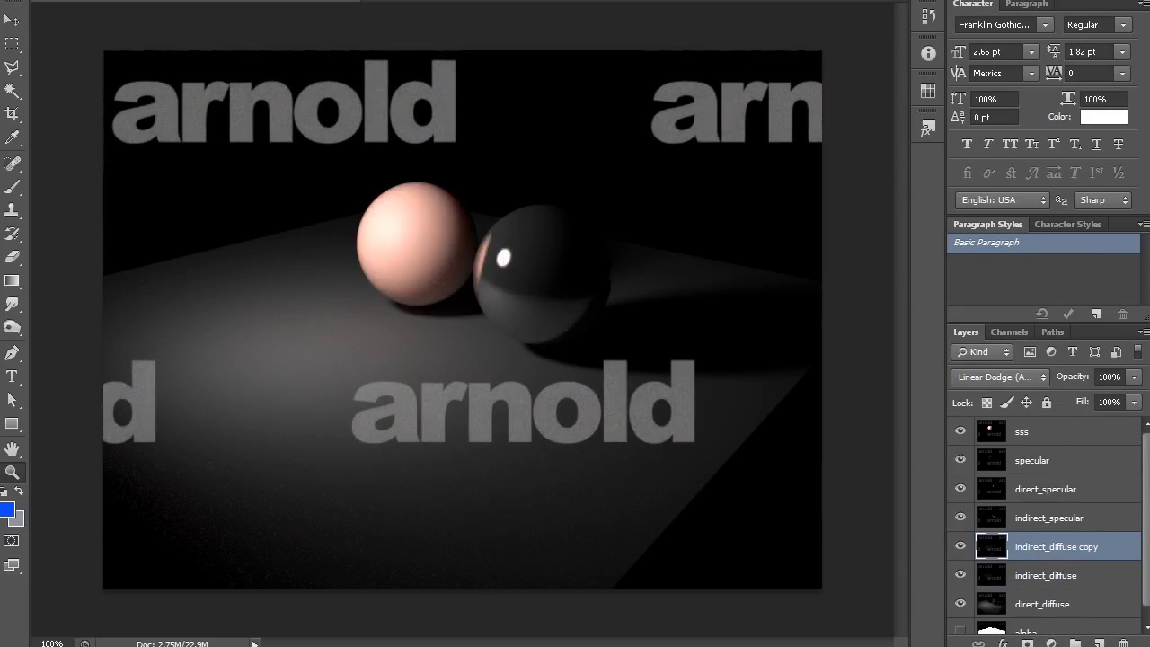